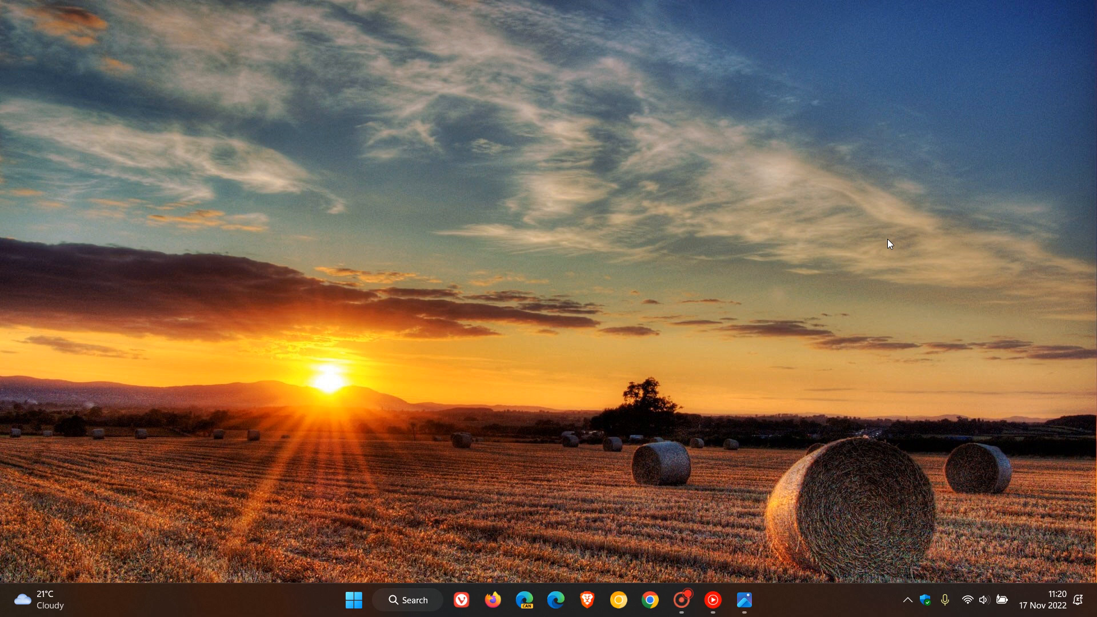
{"action": "mouse_move", "coordinate": [796, 272]}
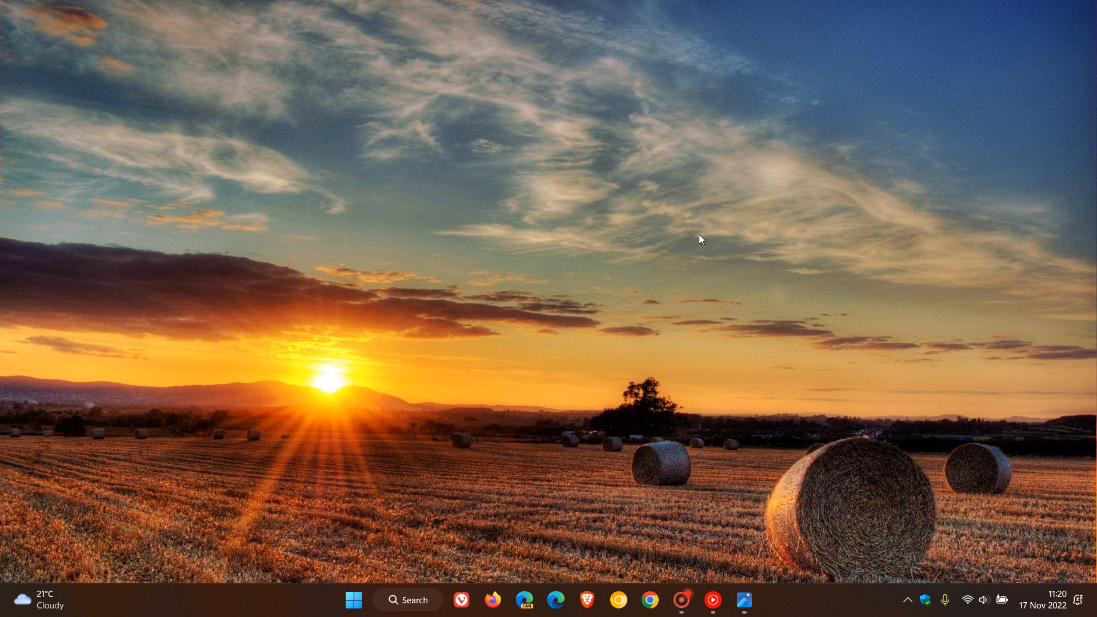
{"action": "mouse_move", "coordinate": [731, 293]}
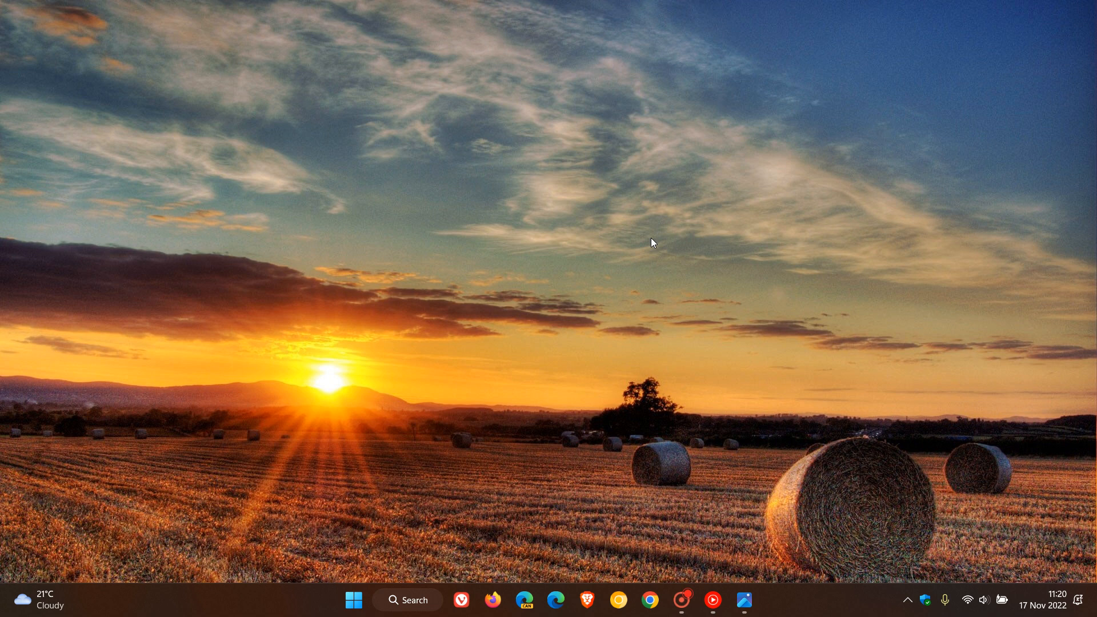
{"action": "mouse_move", "coordinate": [753, 554]}
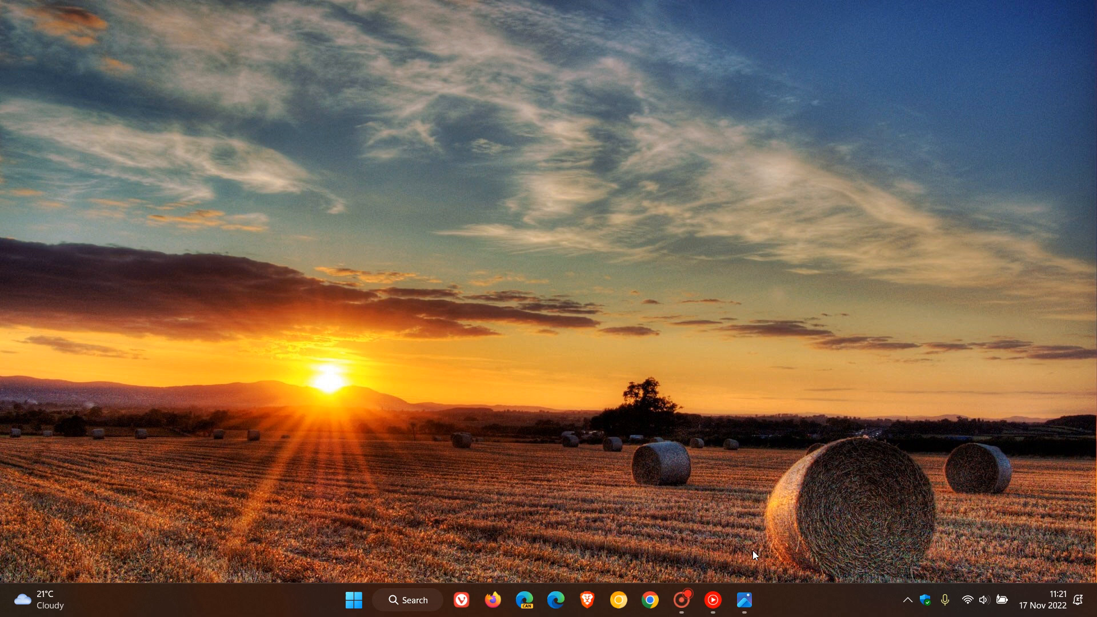
Open the screenshot showing 'Show seconds in system tray clock' ticked in Photos.
{"action": "left_click", "coordinate": [743, 600]}
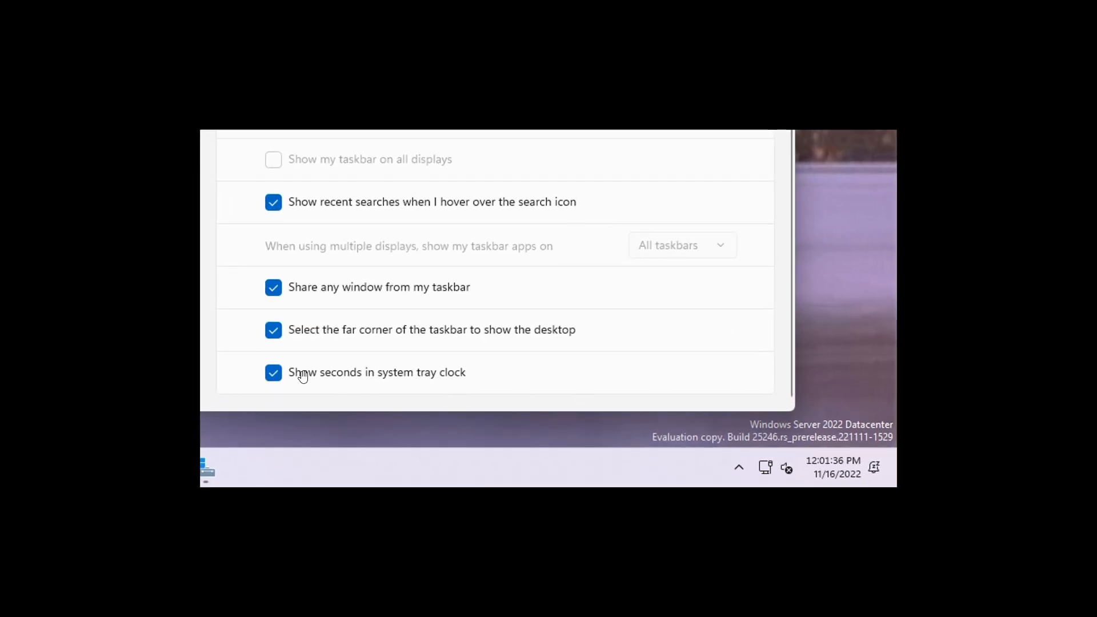
{"action": "mouse_move", "coordinate": [475, 390]}
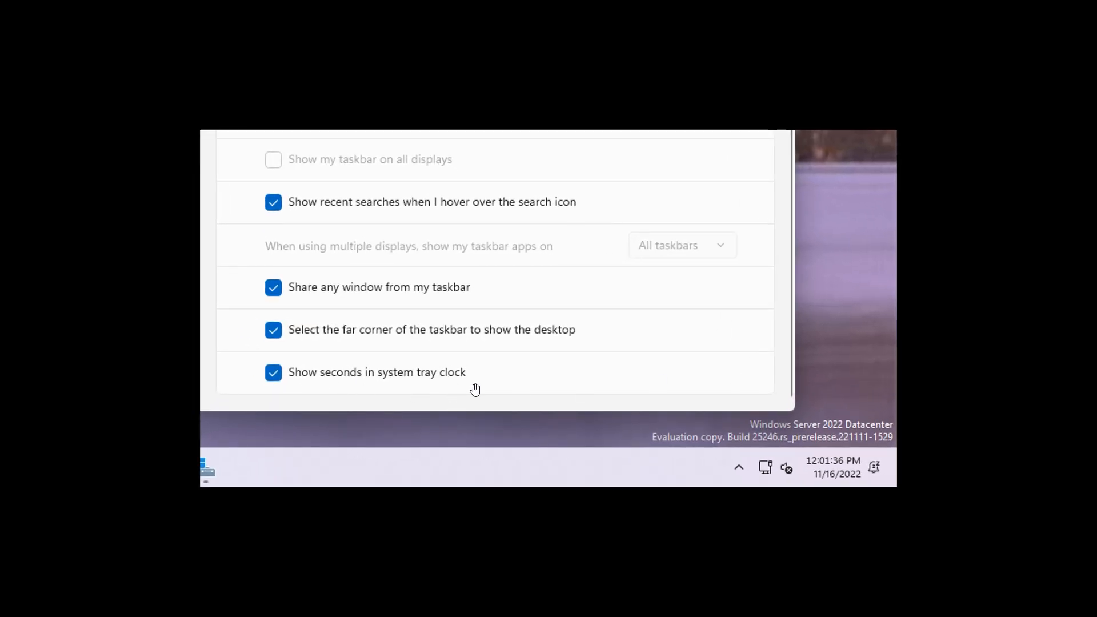
{"action": "mouse_move", "coordinate": [299, 386]}
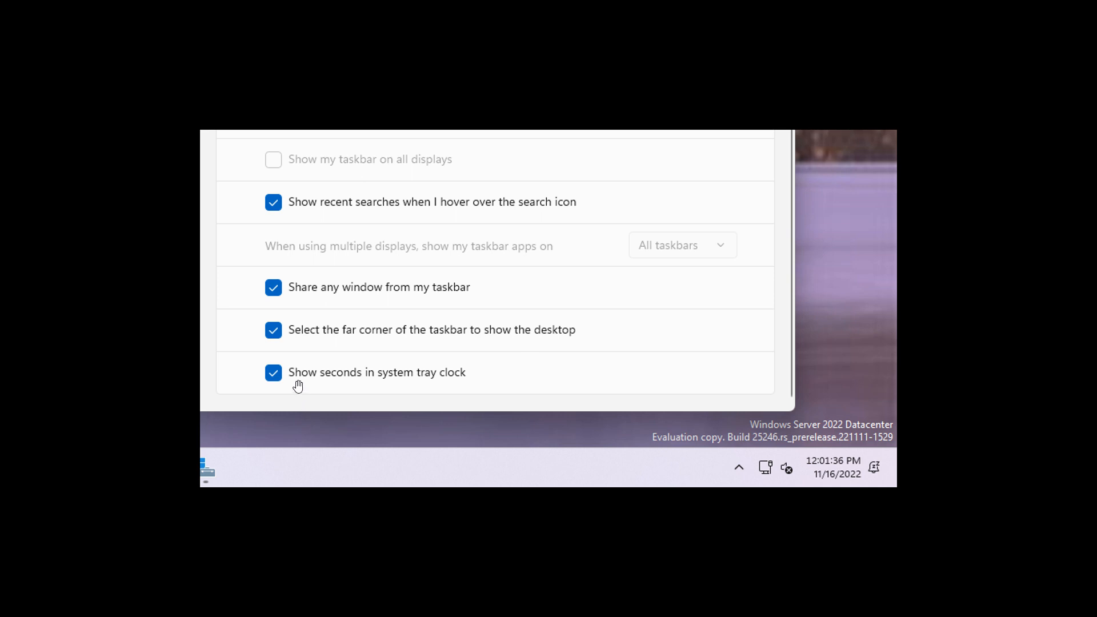
{"action": "mouse_move", "coordinate": [461, 386]}
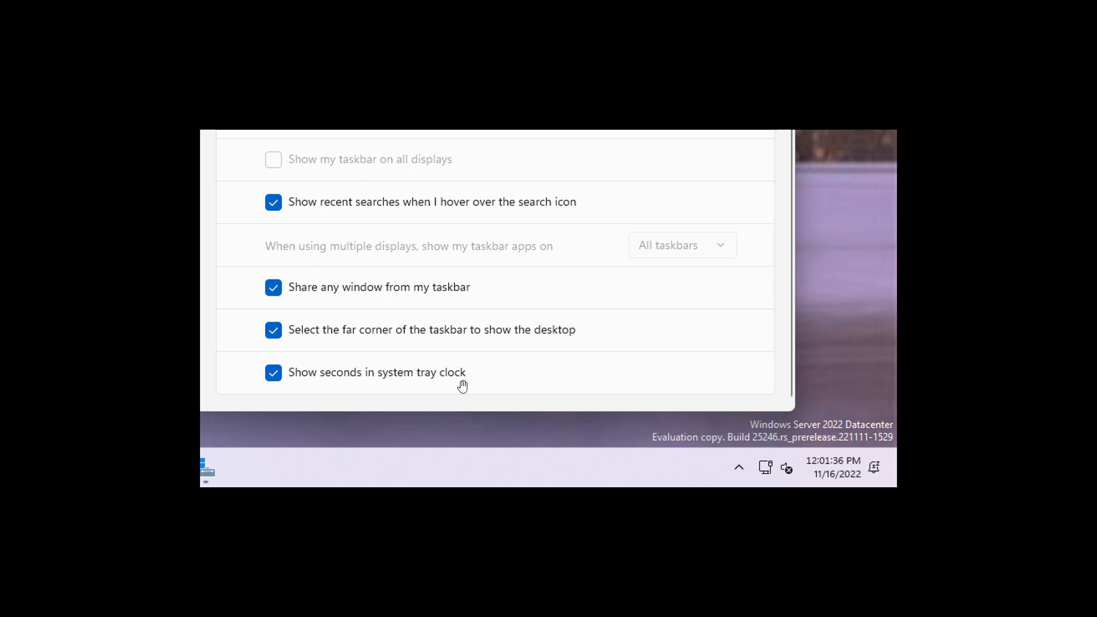
{"action": "mouse_move", "coordinate": [560, 378]}
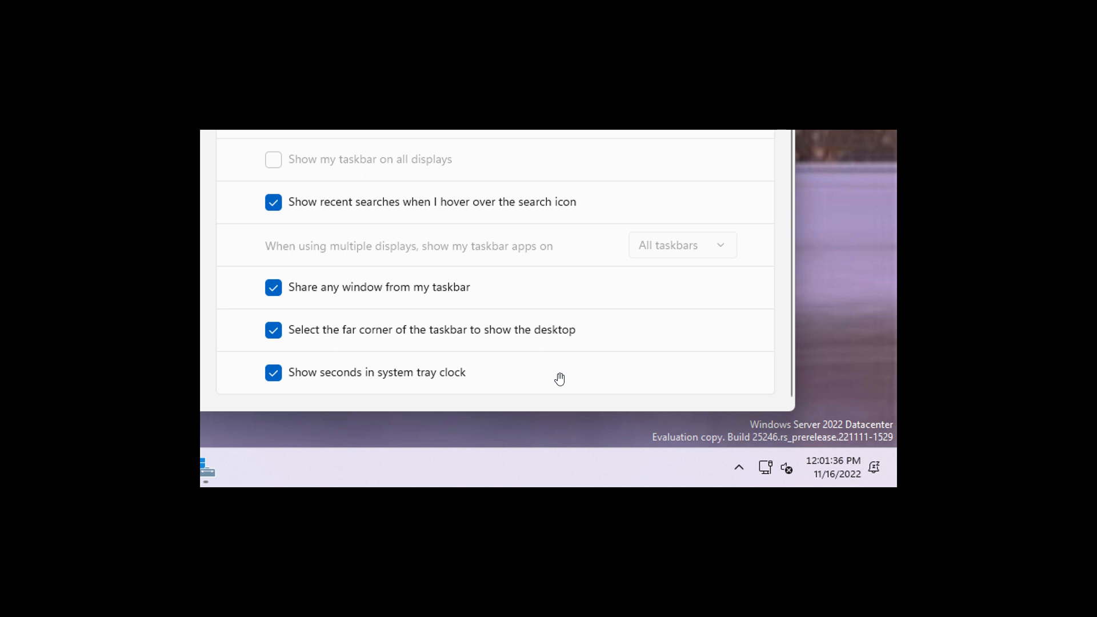
{"action": "mouse_move", "coordinate": [552, 377]}
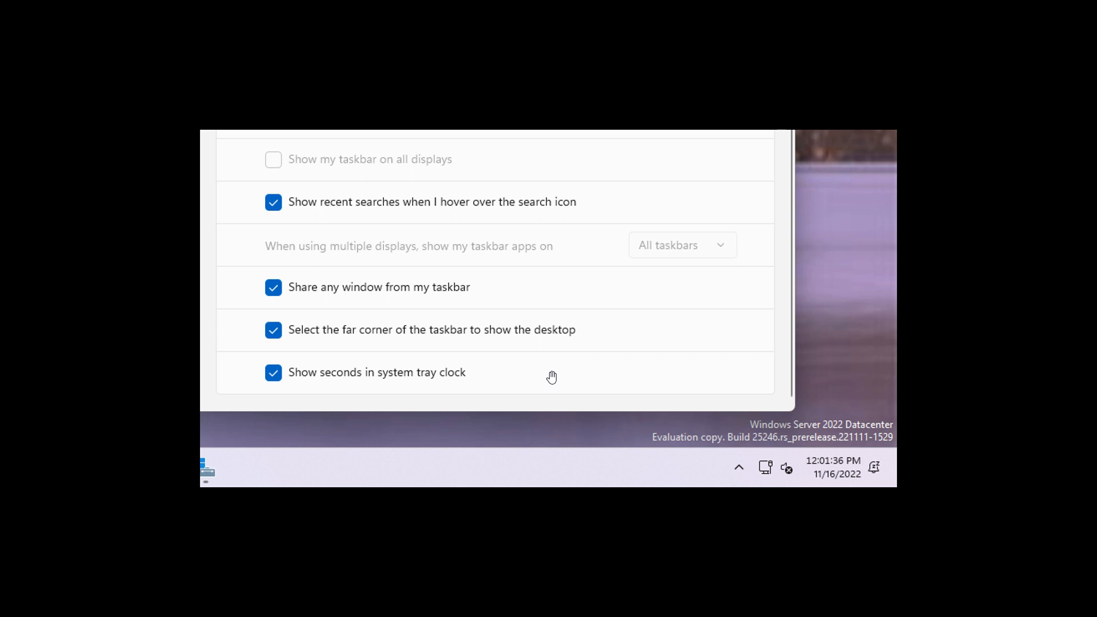
{"action": "mouse_move", "coordinate": [564, 365]}
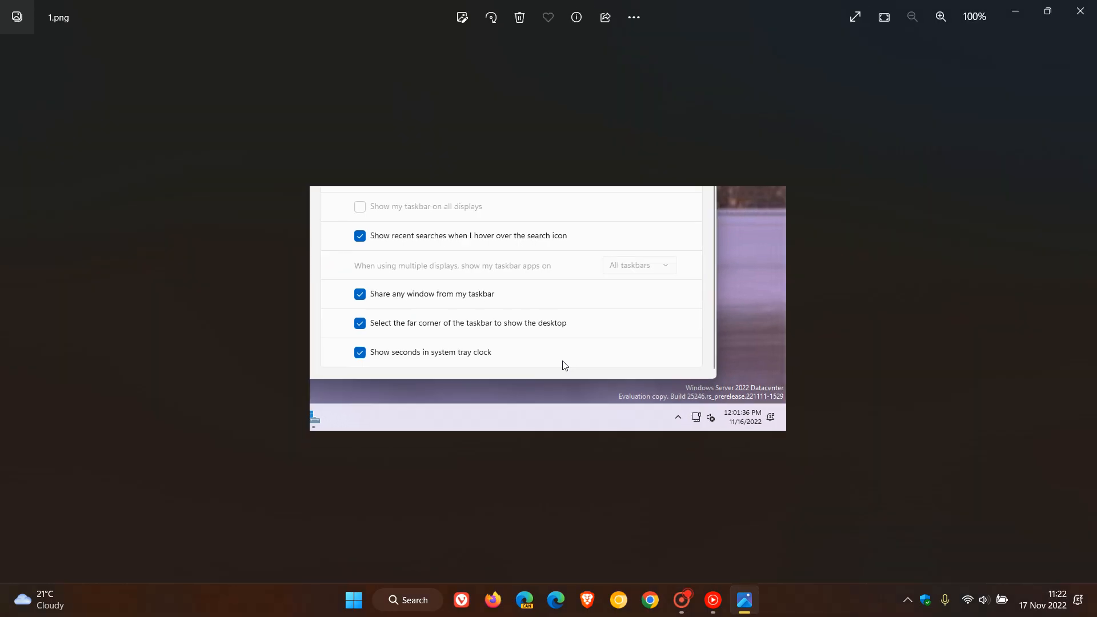
{"action": "mouse_move", "coordinate": [973, 101]}
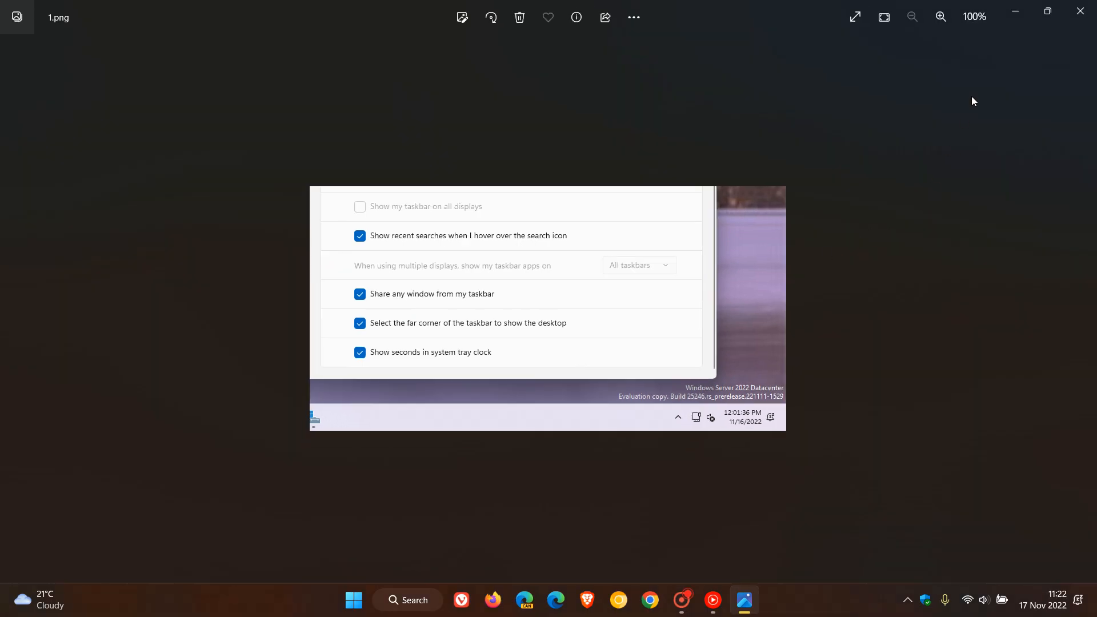
Close the Photos screenshot viewer to return to the sunset wallpaper desktop.
{"action": "left_click", "coordinate": [1079, 17]}
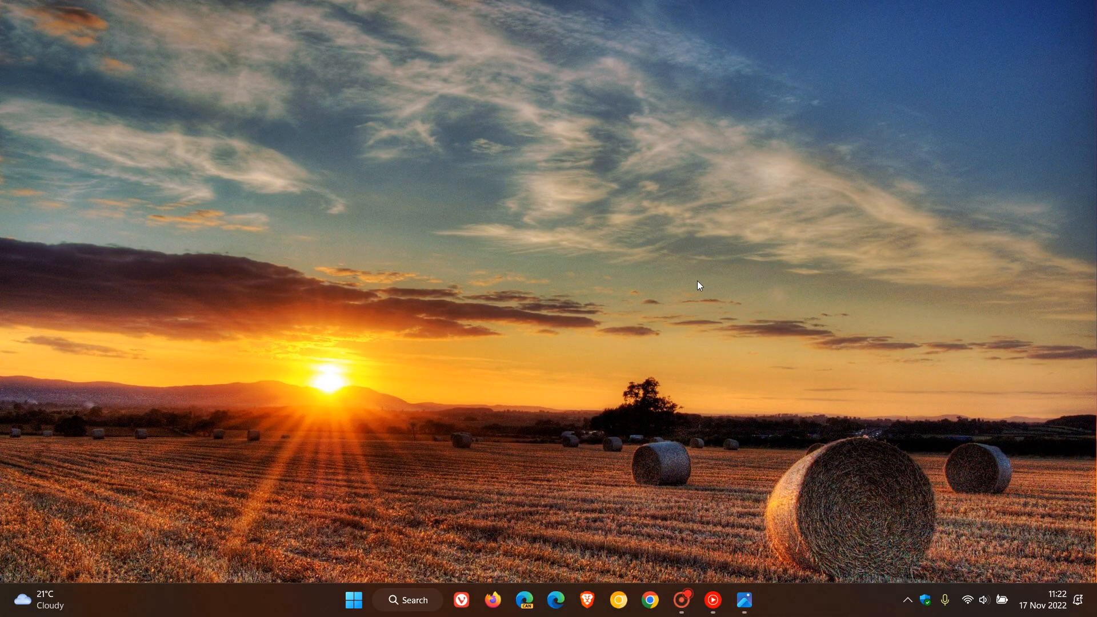
{"action": "mouse_move", "coordinate": [716, 300]}
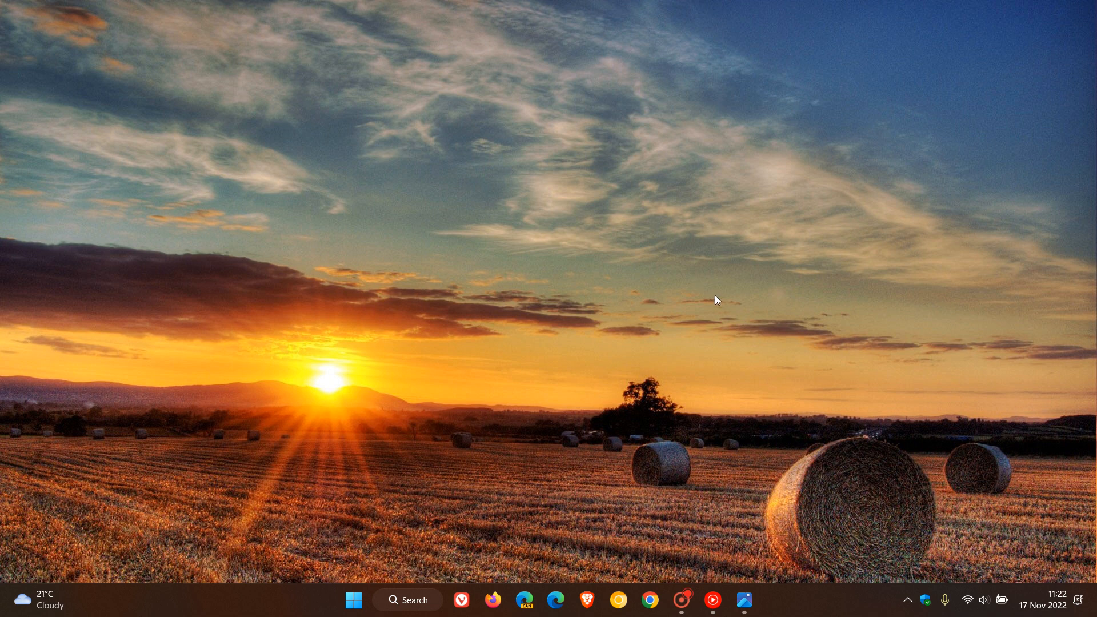
{"action": "mouse_move", "coordinate": [1053, 588]}
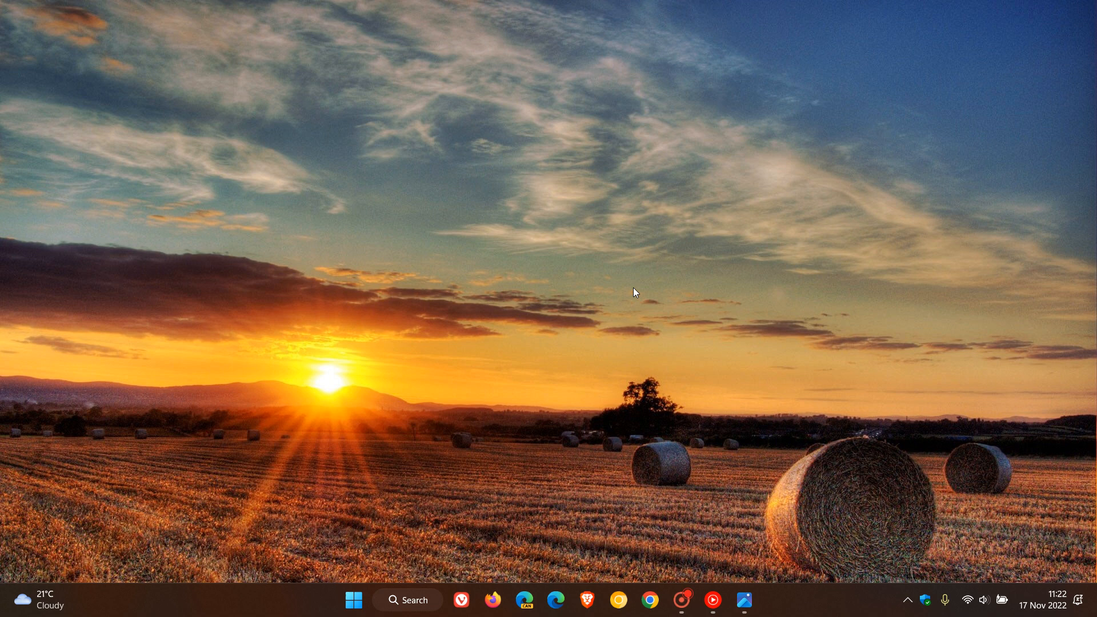
{"action": "mouse_move", "coordinate": [287, 614]}
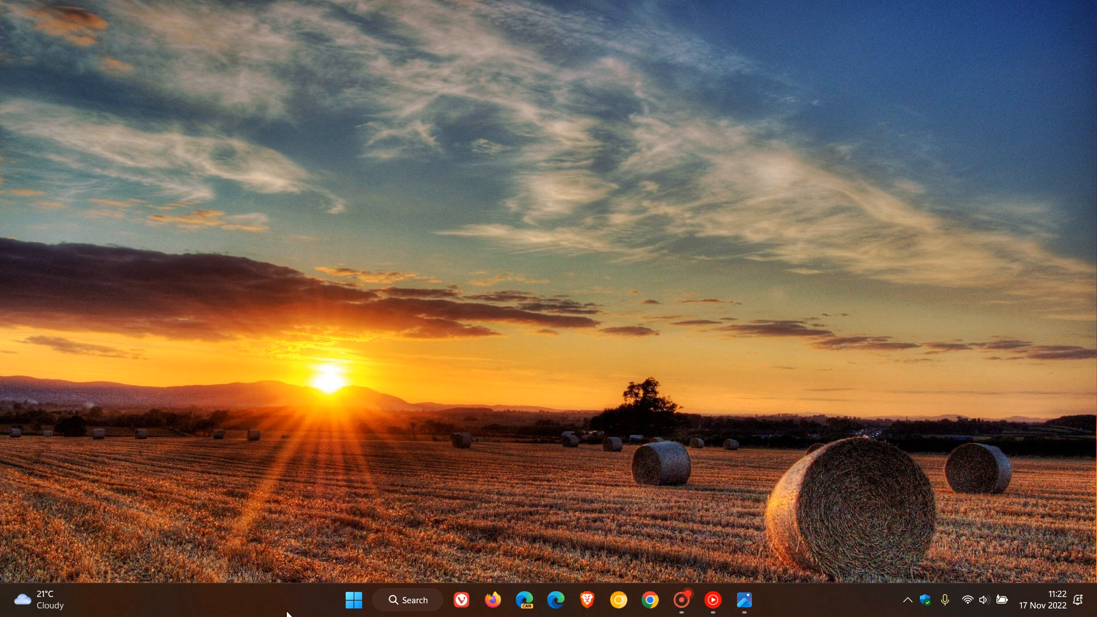
Open Taskbar settings and scroll Taskbar behaviours down to the far-corner desktop option.
{"action": "left_click", "coordinate": [759, 601]}
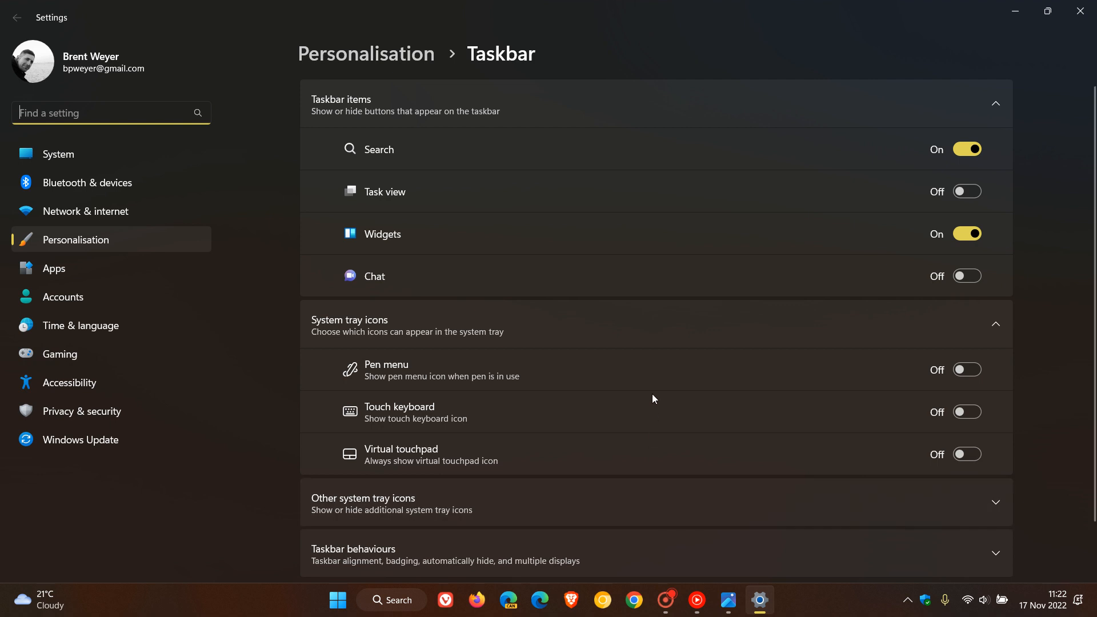
{"action": "scroll", "scroll_direction": "down", "scroll_amount": 3}
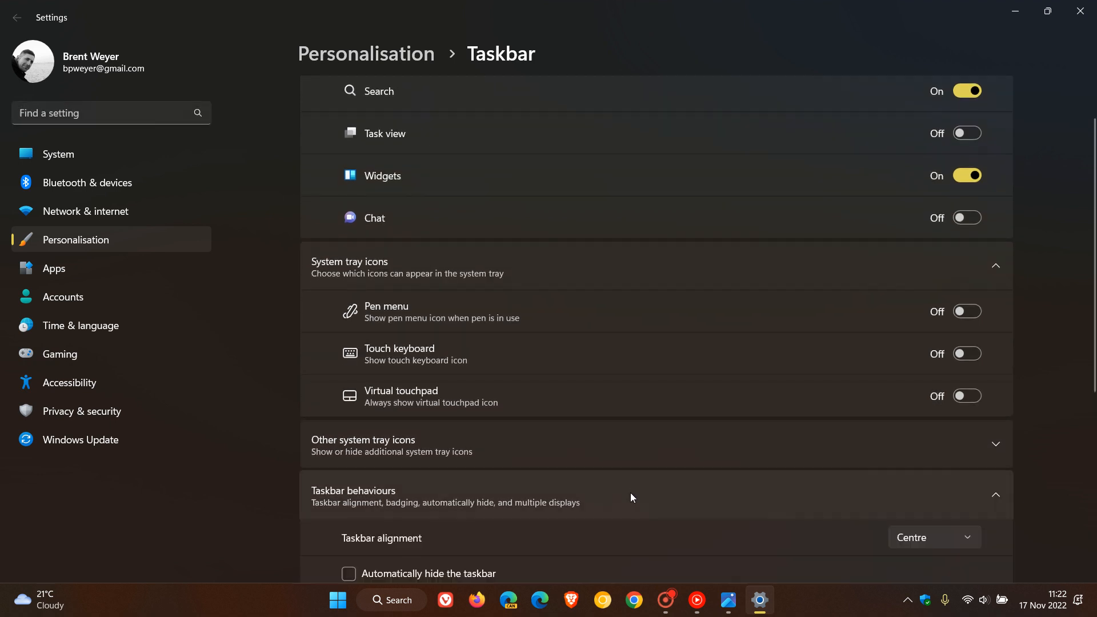
{"action": "scroll", "scroll_direction": "down", "scroll_amount": 3}
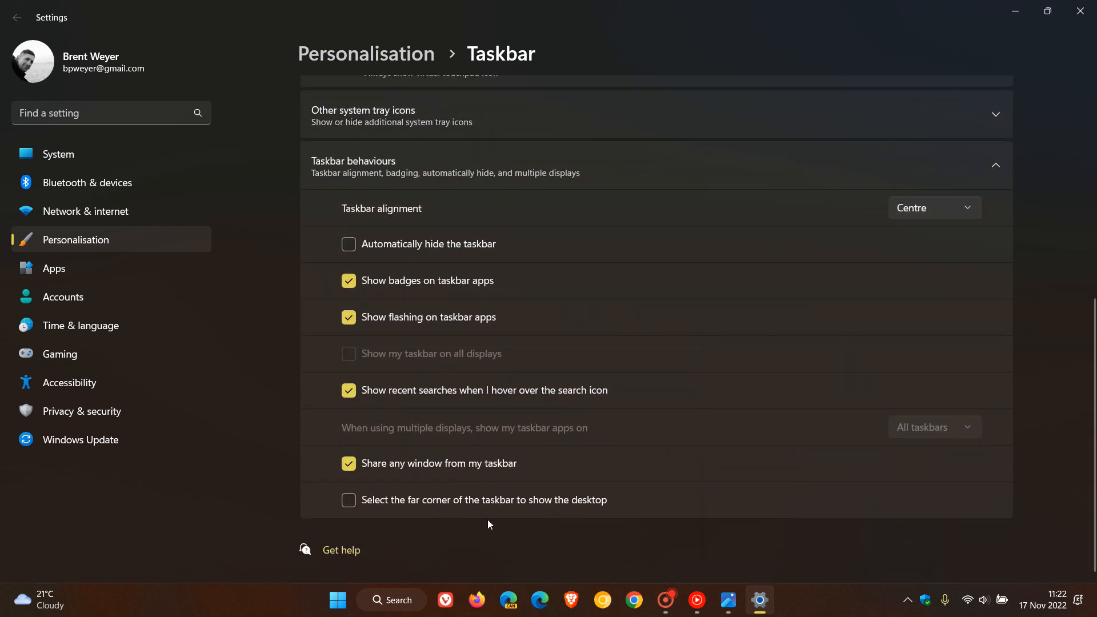
{"action": "mouse_move", "coordinate": [409, 485]}
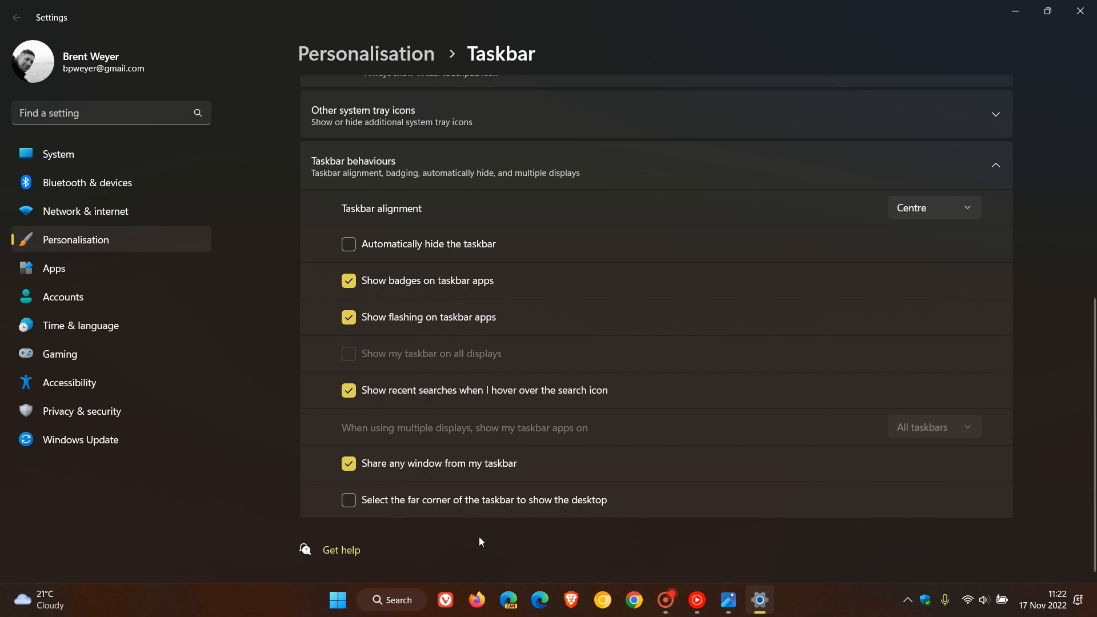
{"action": "mouse_move", "coordinate": [481, 541]}
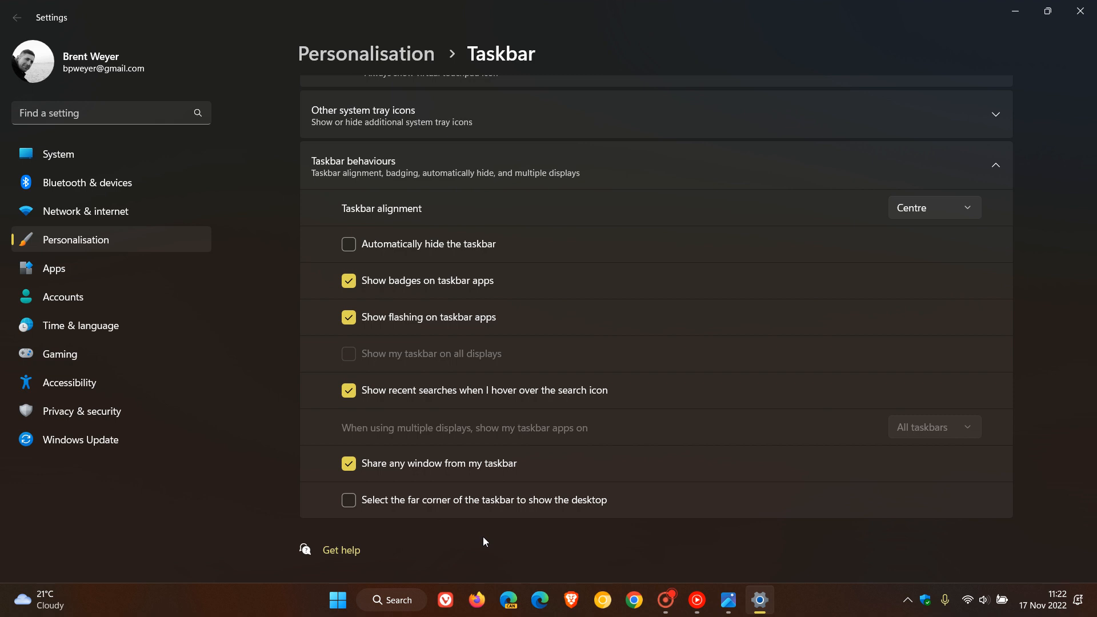
{"action": "mouse_move", "coordinate": [569, 551]}
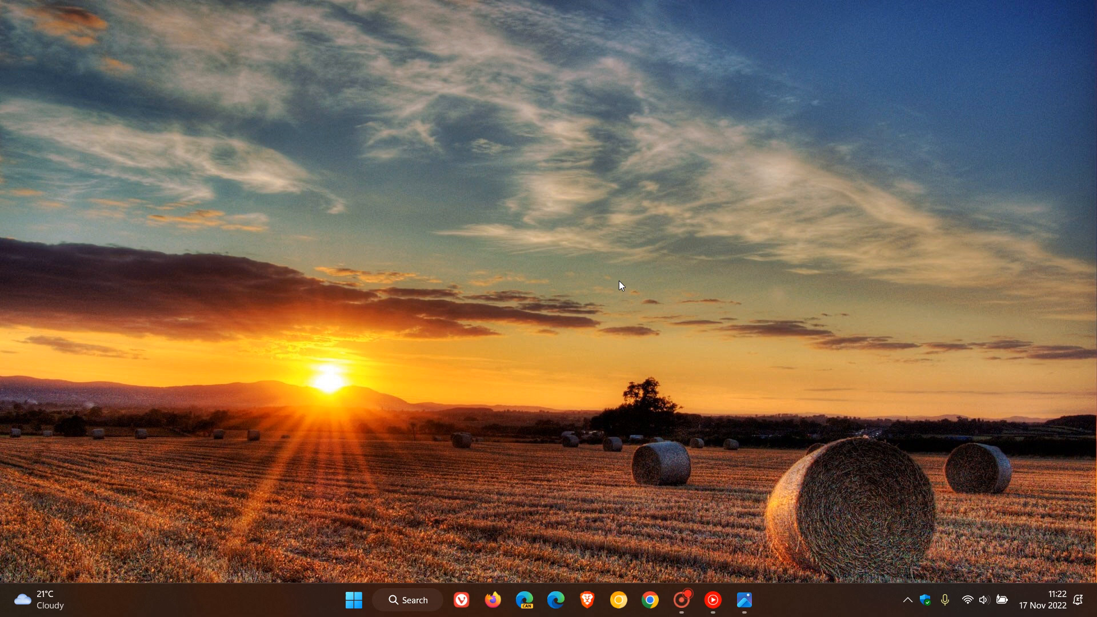
{"action": "mouse_move", "coordinate": [721, 247]}
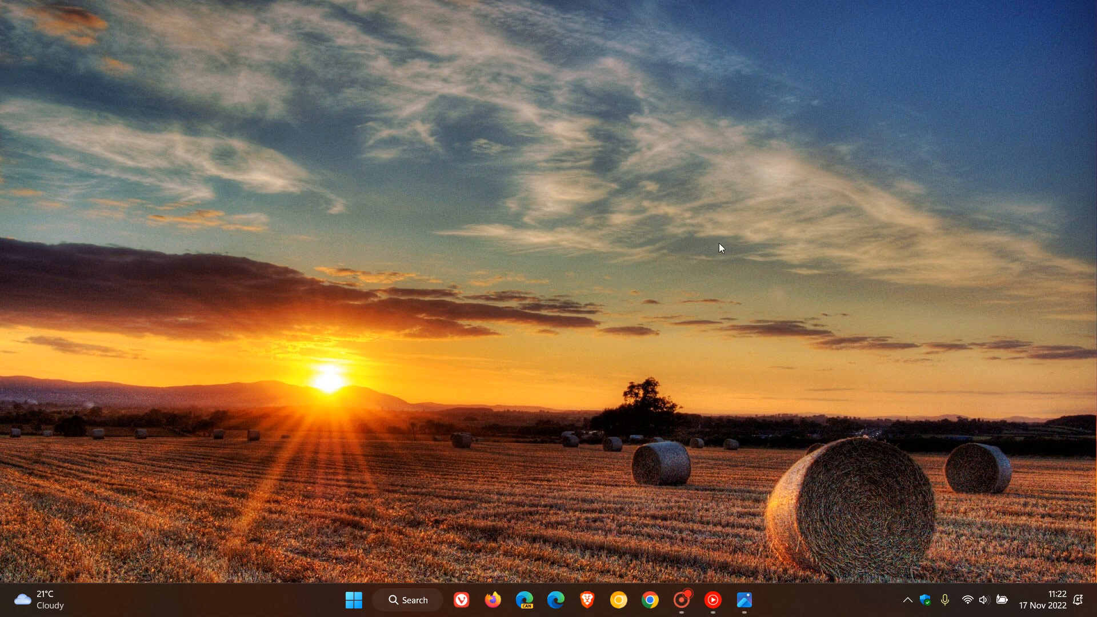